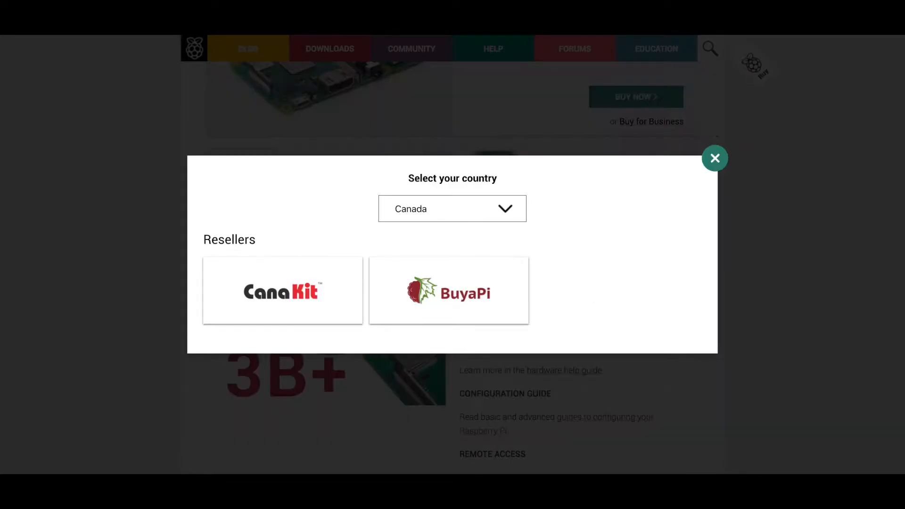
- Choose Buy Now and Canada to list Canadian Raspberry Pi 3B+ resellers
{"action": "left_click", "coordinate": [283, 291]}
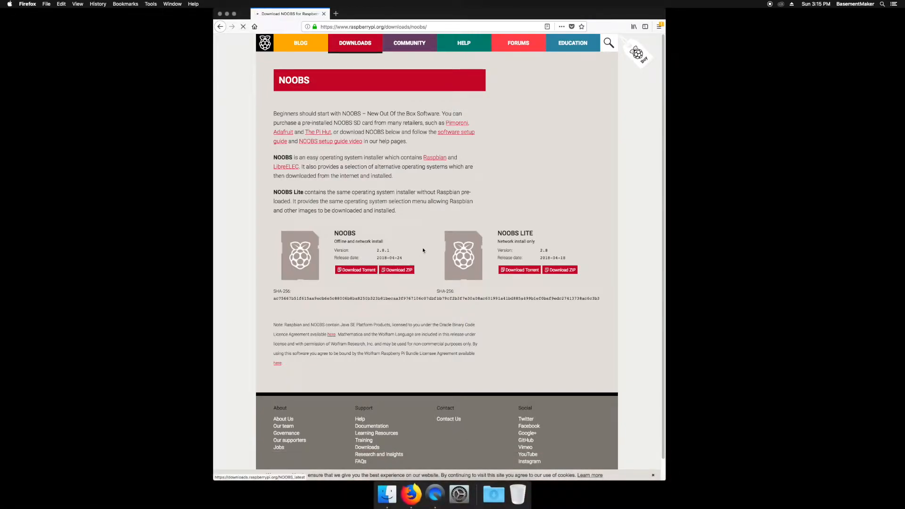
- Download the NOOBS ZIP archive from the raspberrypi.org NOOBS page
{"action": "left_click", "coordinate": [397, 270]}
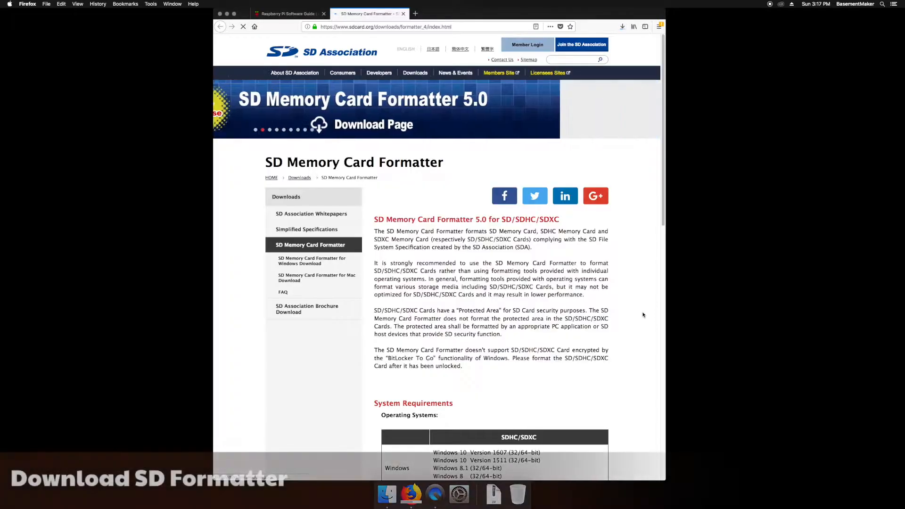
- Download SD Memory Card Formatter for Mac, accepting the license agreement
{"action": "scroll", "scroll_direction": "down", "scroll_amount": 3}
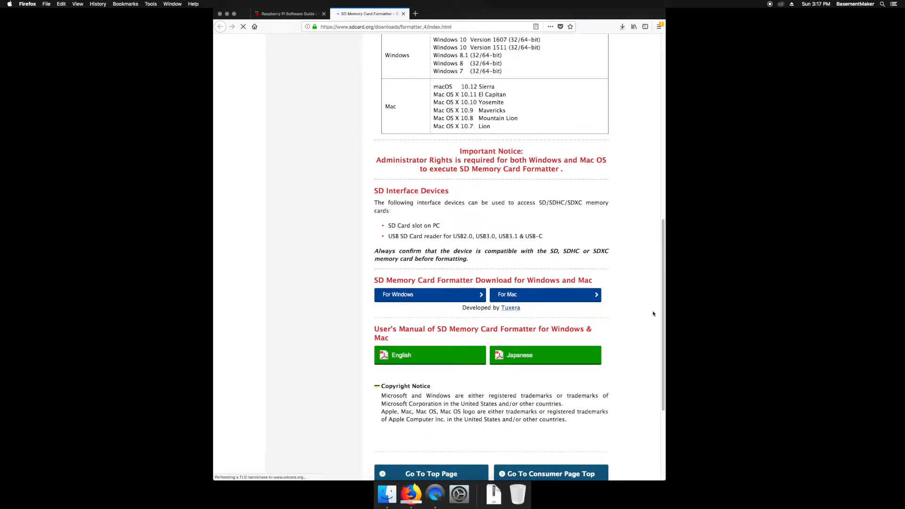
{"action": "left_click", "coordinate": [543, 294]}
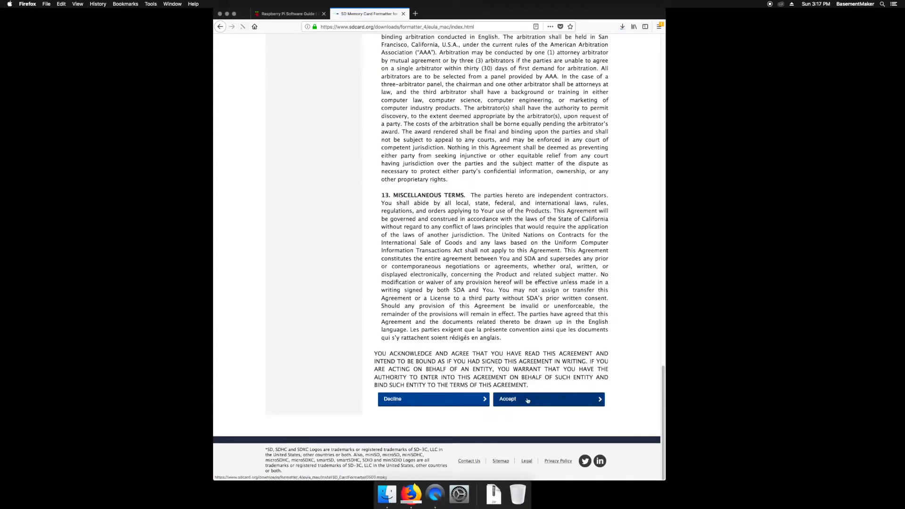
{"action": "left_click", "coordinate": [548, 399]}
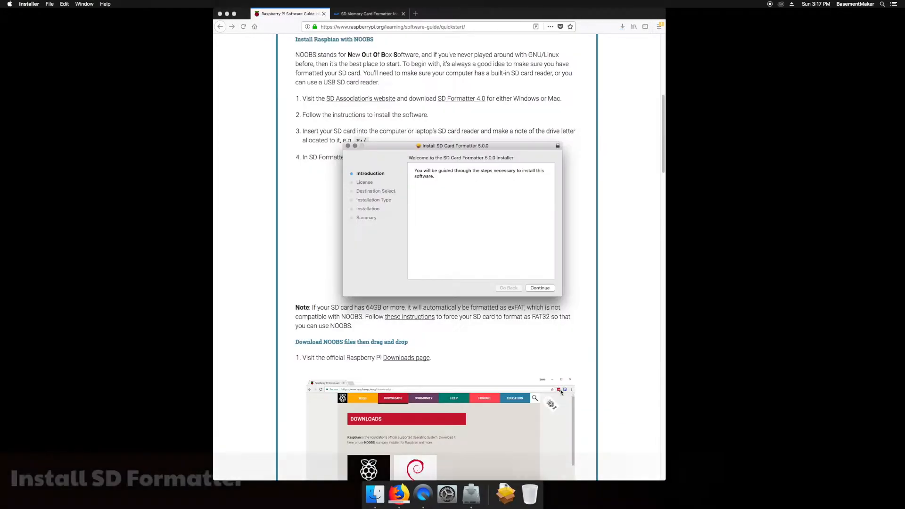
- Install SD Card Formatter 5.0.0, agreeing to the license and authorizing the install
{"action": "left_click", "coordinate": [539, 287]}
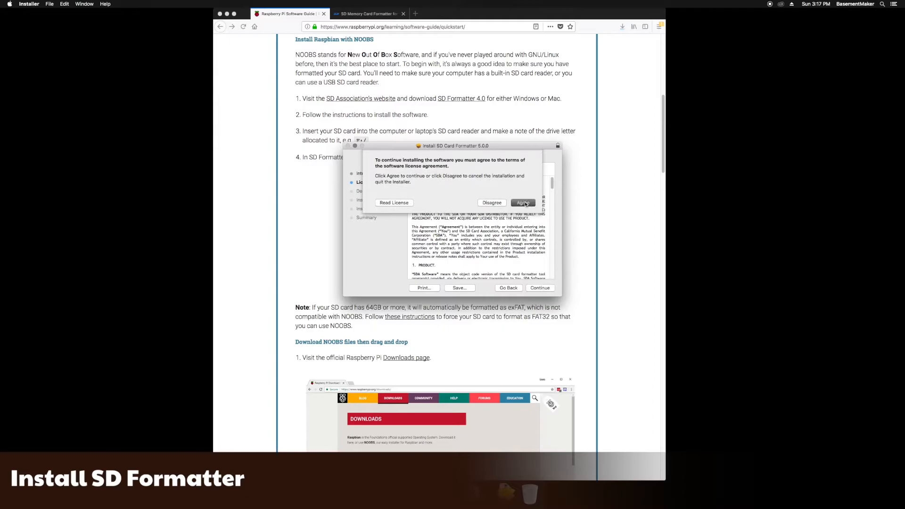
{"action": "left_click", "coordinate": [522, 203]}
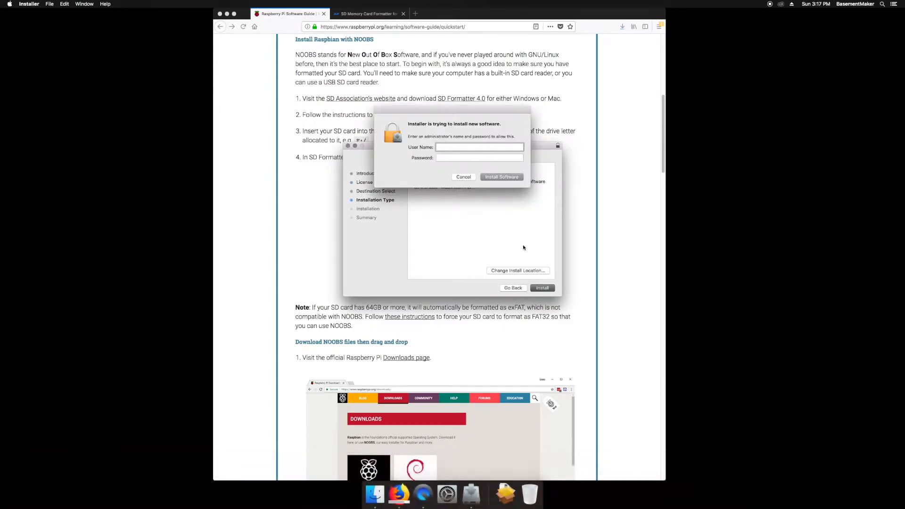
{"action": "left_click", "coordinate": [501, 176]}
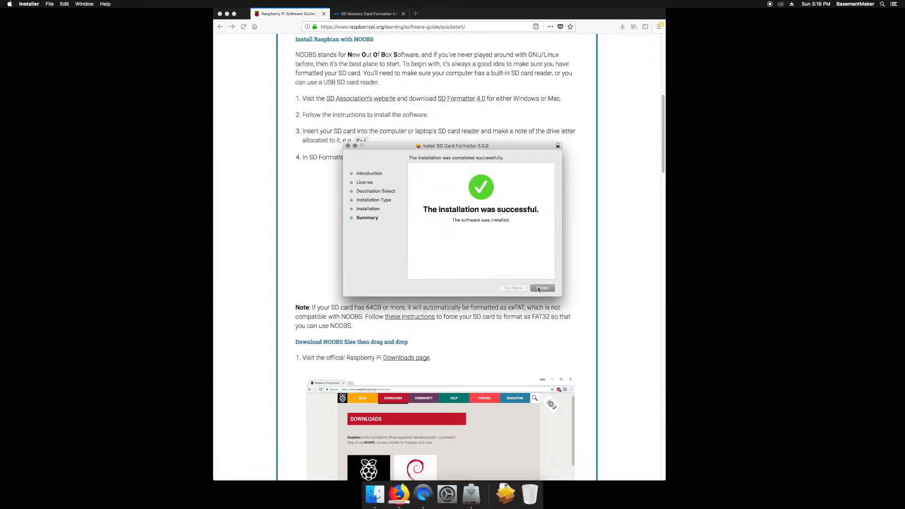
{"action": "left_click", "coordinate": [542, 288]}
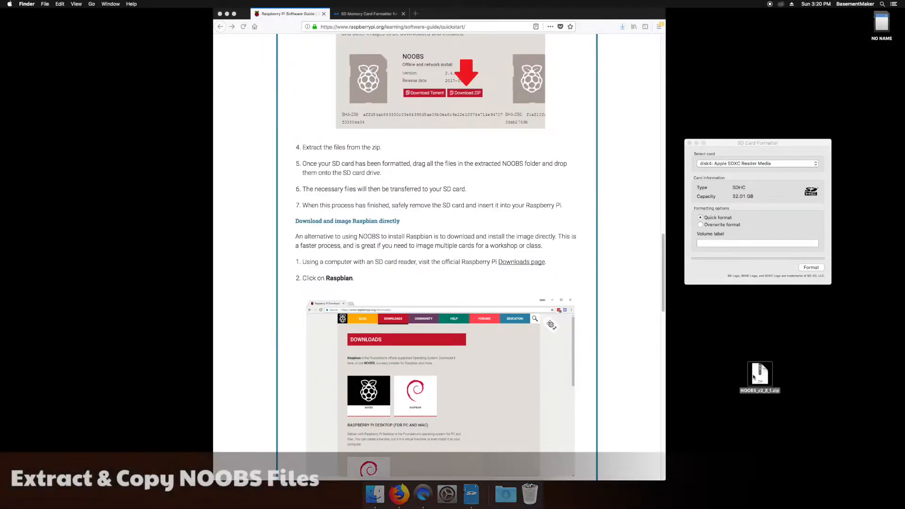
- Unzip NOOBS_v2_8_1.zip on the desktop and browse the extracted boot files
{"action": "double_click", "coordinate": [759, 375]}
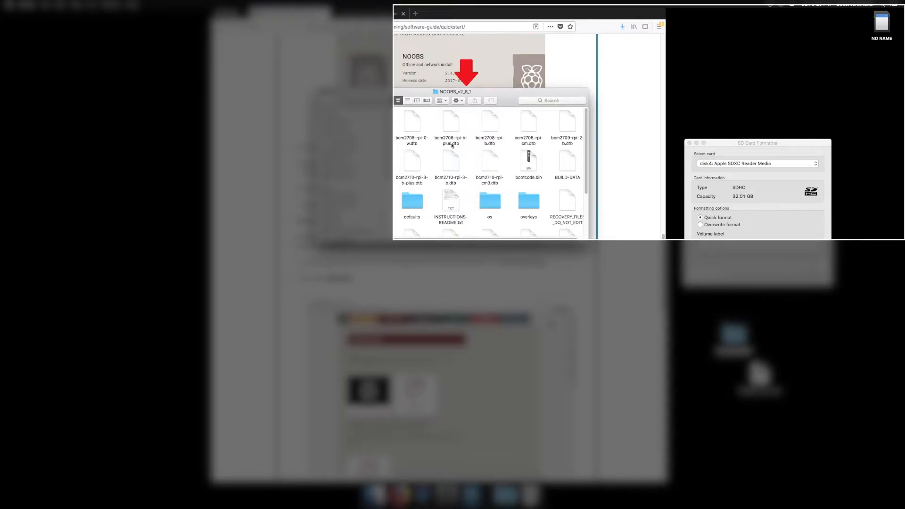
{"action": "scroll", "scroll_direction": "down", "scroll_amount": 3}
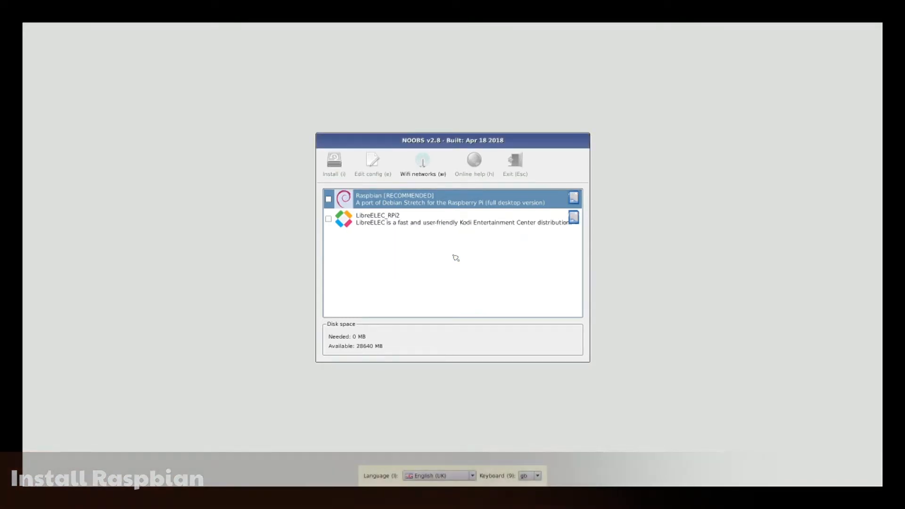
- Install Raspbian in English (US), confirming the SD card overwrite
{"action": "left_click", "coordinate": [328, 199]}
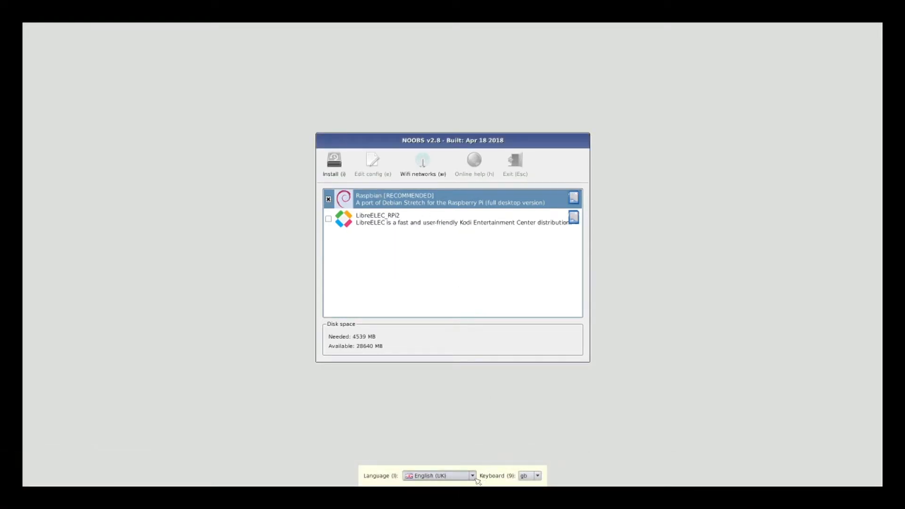
{"action": "left_click", "coordinate": [334, 164]}
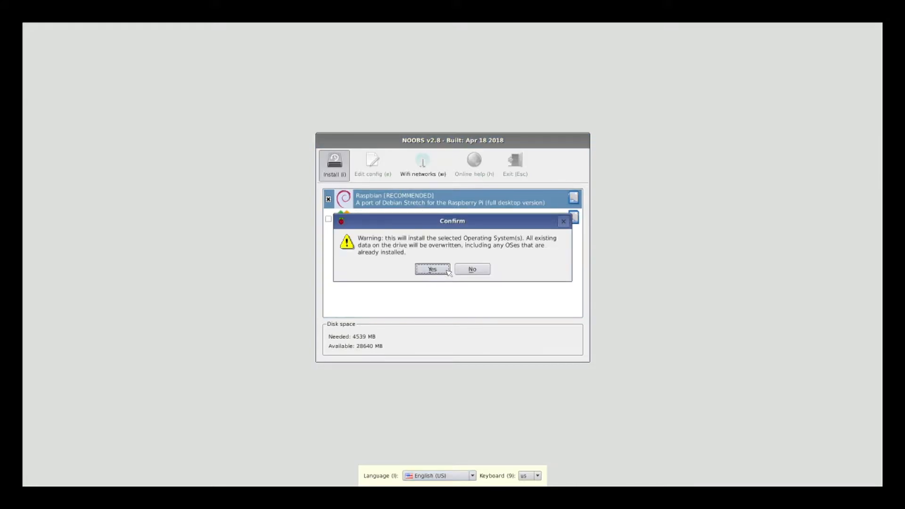
{"action": "left_click", "coordinate": [432, 269]}
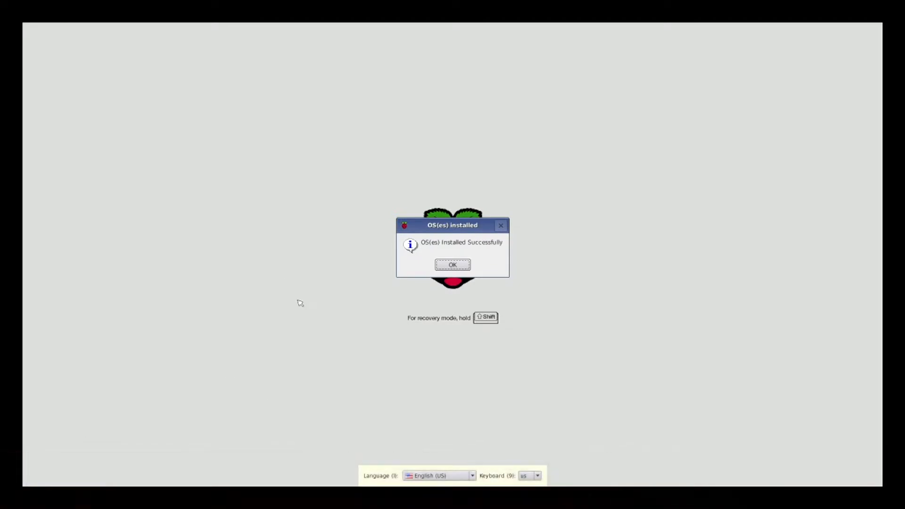
{"action": "left_click", "coordinate": [452, 265]}
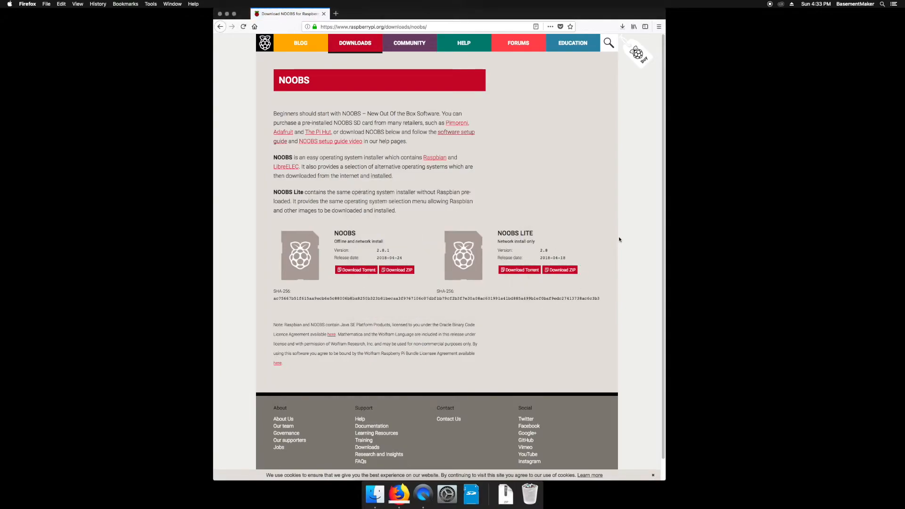
{"action": "mouse_move", "coordinate": [614, 241]}
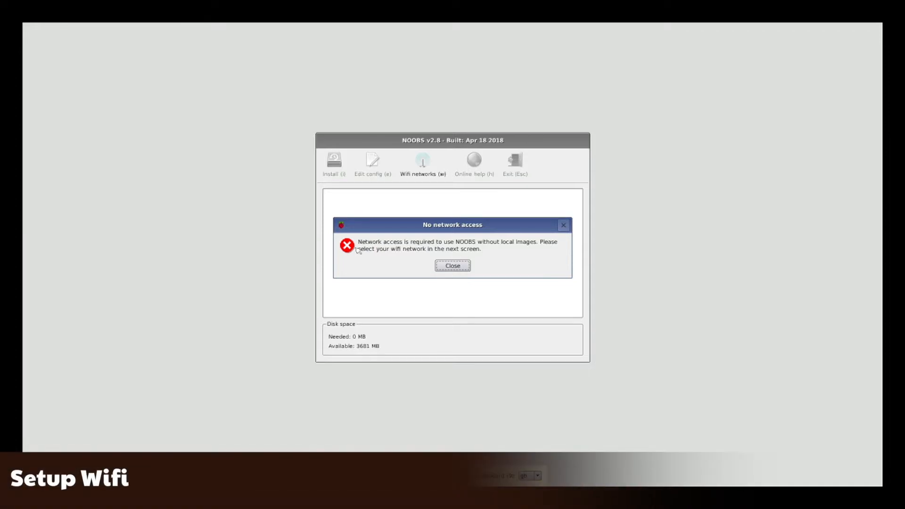
- Dismiss the no-network warning and join the chosen wifi network
{"action": "left_click", "coordinate": [452, 266]}
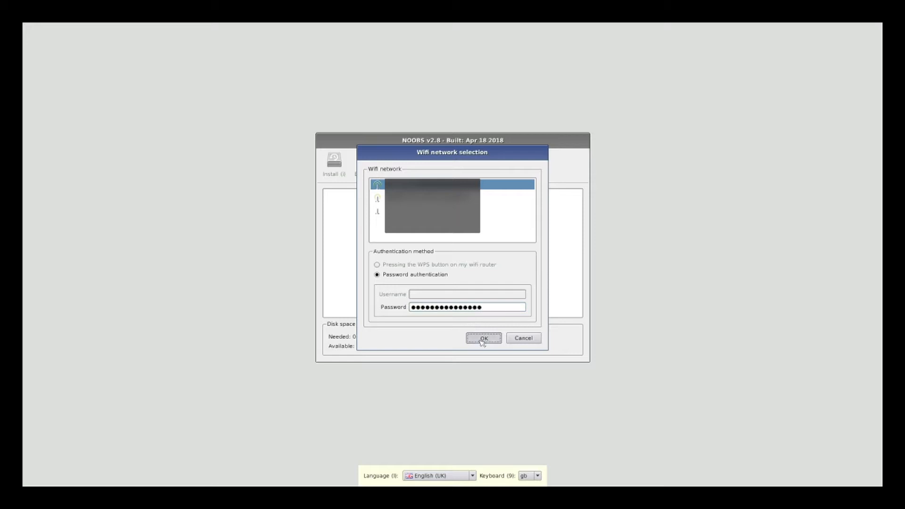
{"action": "left_click", "coordinate": [483, 338]}
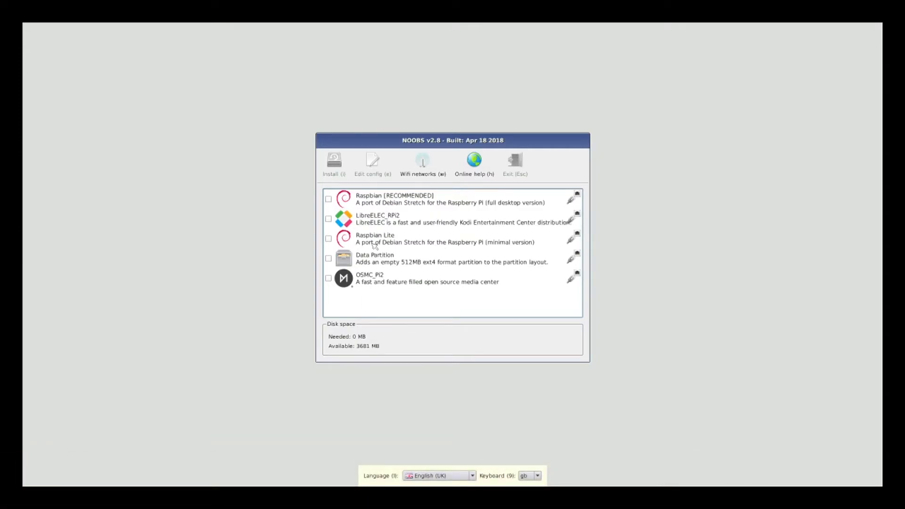
- Install Raspbian Lite with English (US) as the interface language
{"action": "left_click", "coordinate": [329, 238]}
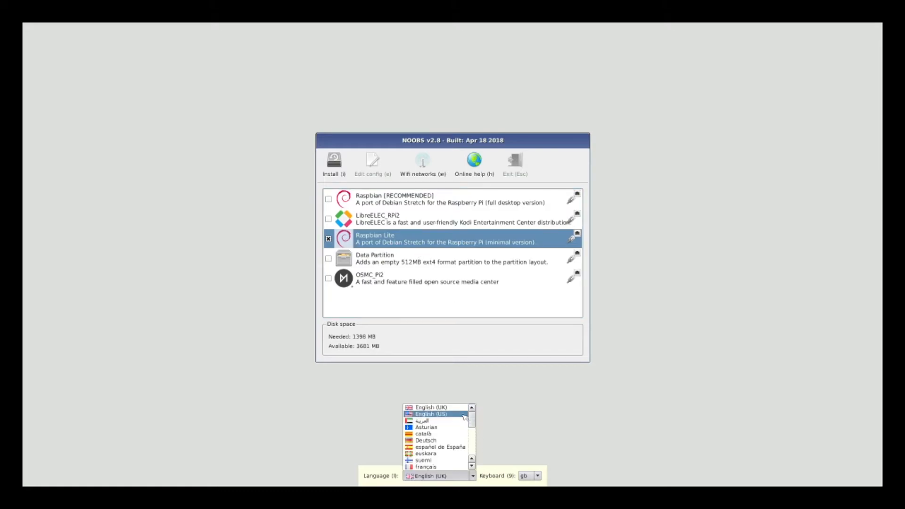
{"action": "left_click", "coordinate": [429, 414]}
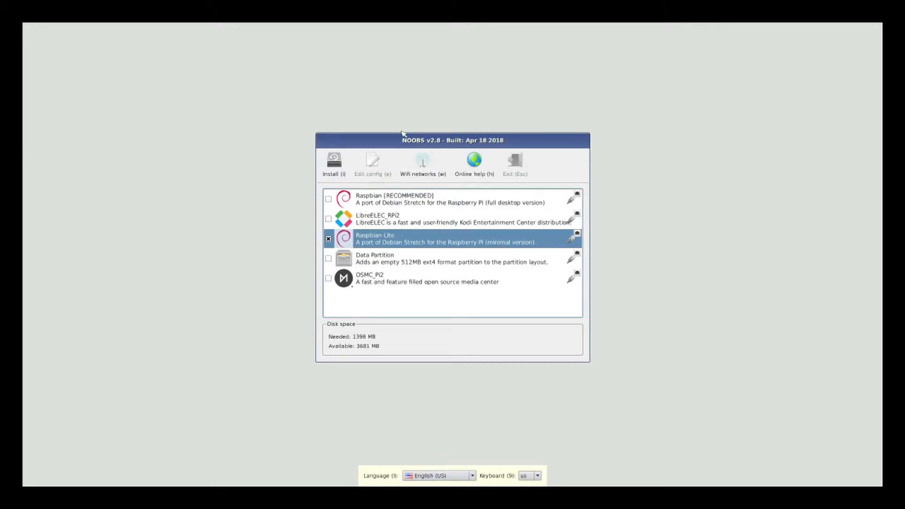
{"action": "mouse_move", "coordinate": [335, 162]}
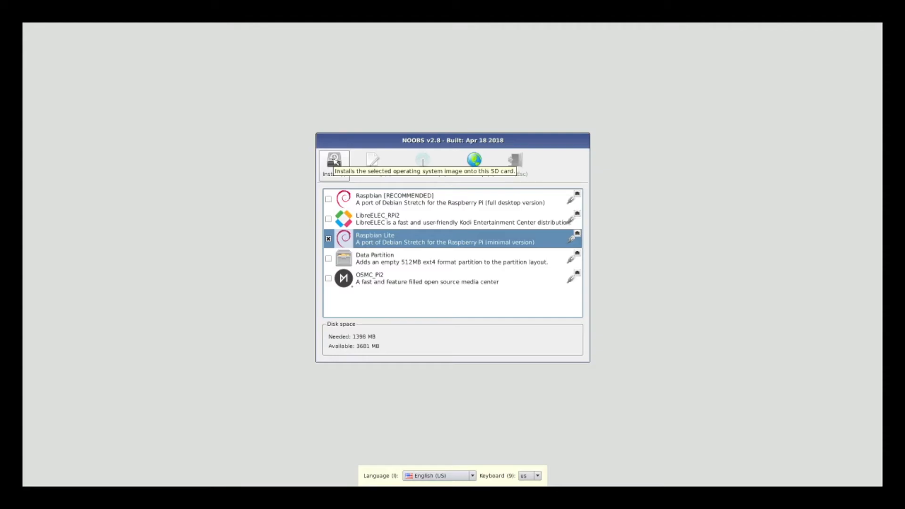
{"action": "left_click", "coordinate": [334, 162]}
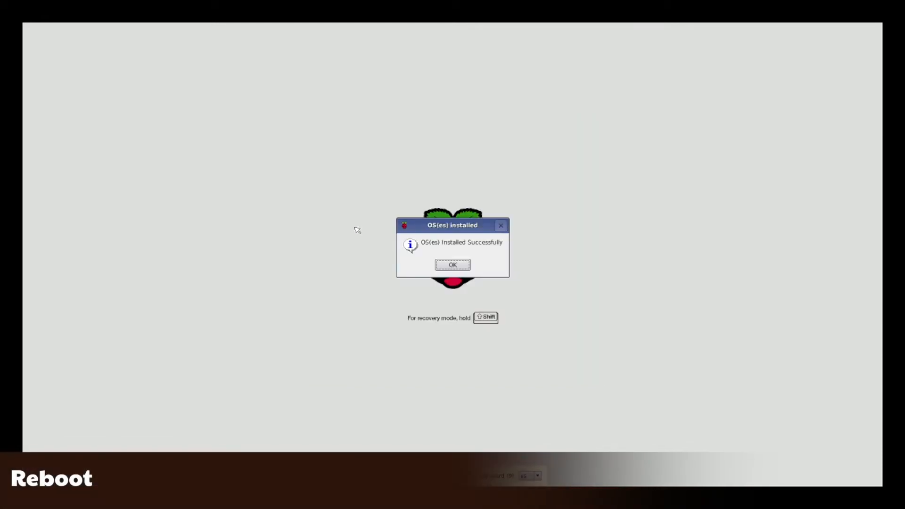
- Acknowledge the successful install, reboot, and enter username pi at login
{"action": "left_click", "coordinate": [452, 264]}
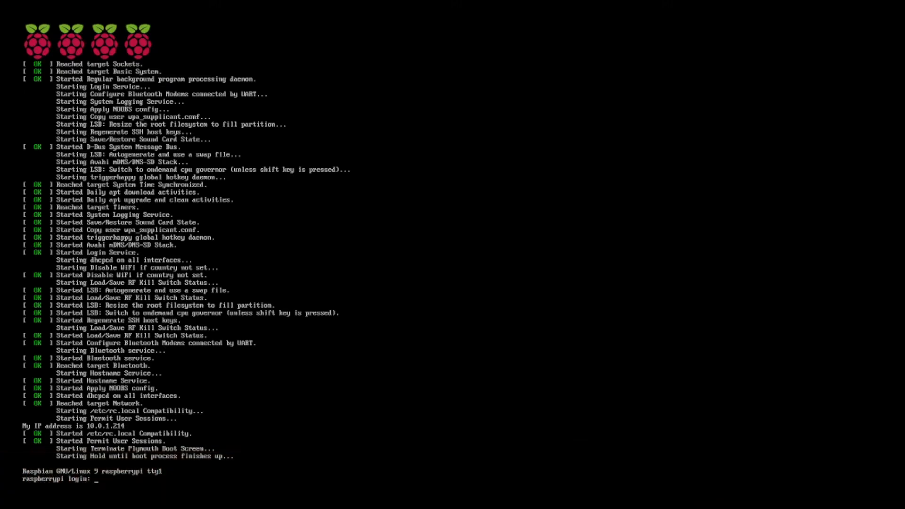
{"action": "type", "text": "pi"}
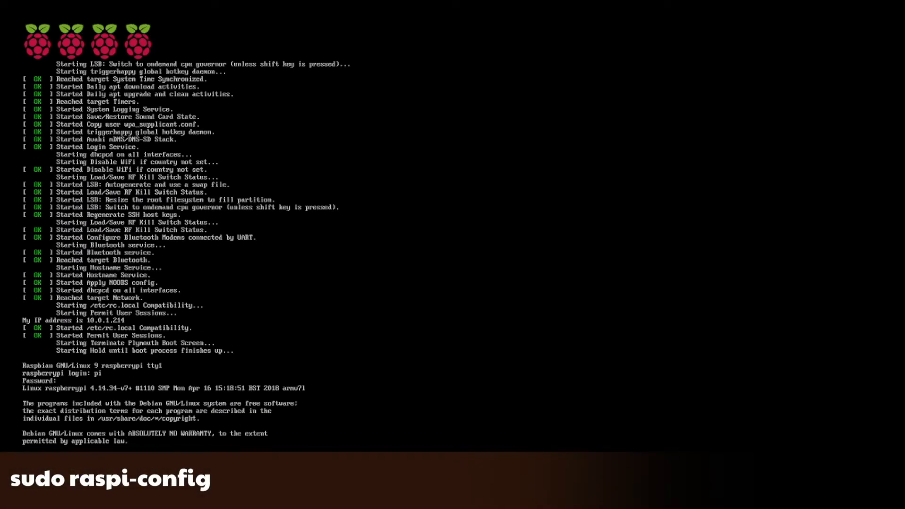
- Launch raspi-config and confirm the Wi-fi country selection
{"action": "key", "text": "Enter"}
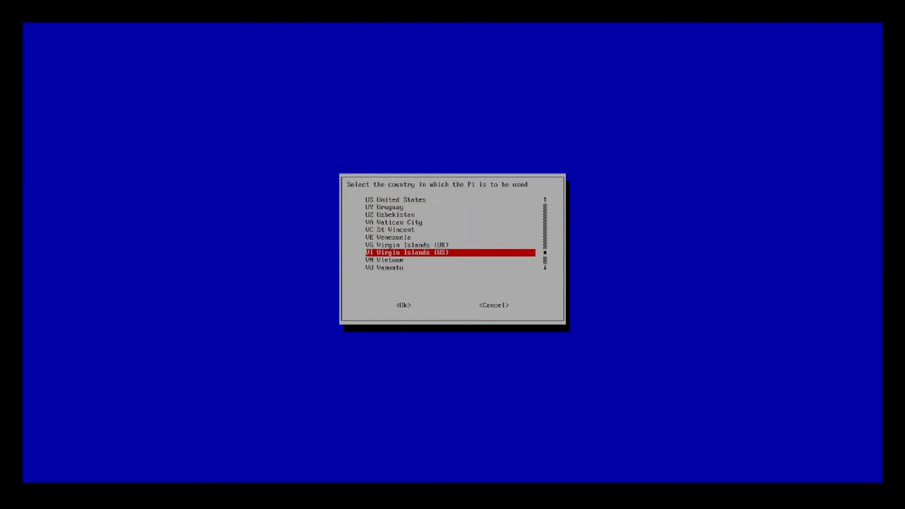
{"action": "left_click", "coordinate": [403, 305]}
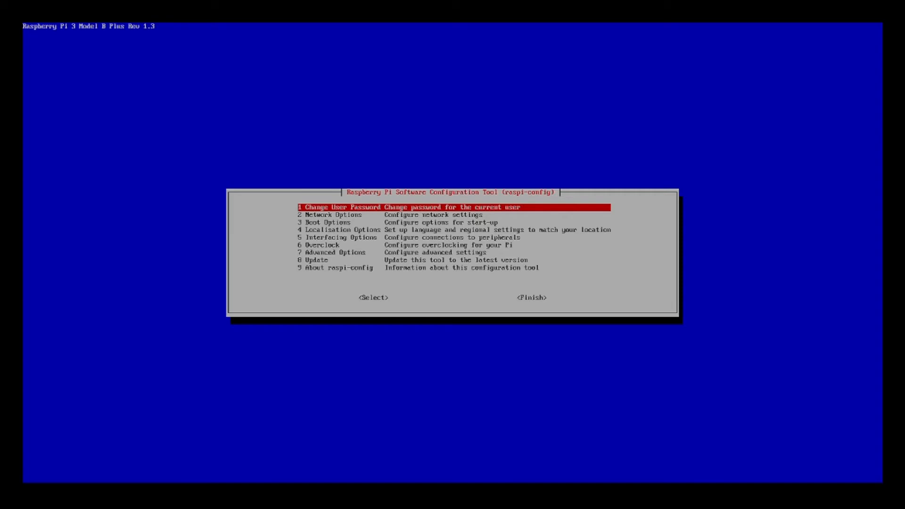
- Move through raspi-config's main menu options and select <Finish> to exit
{"action": "key", "text": "Up"}
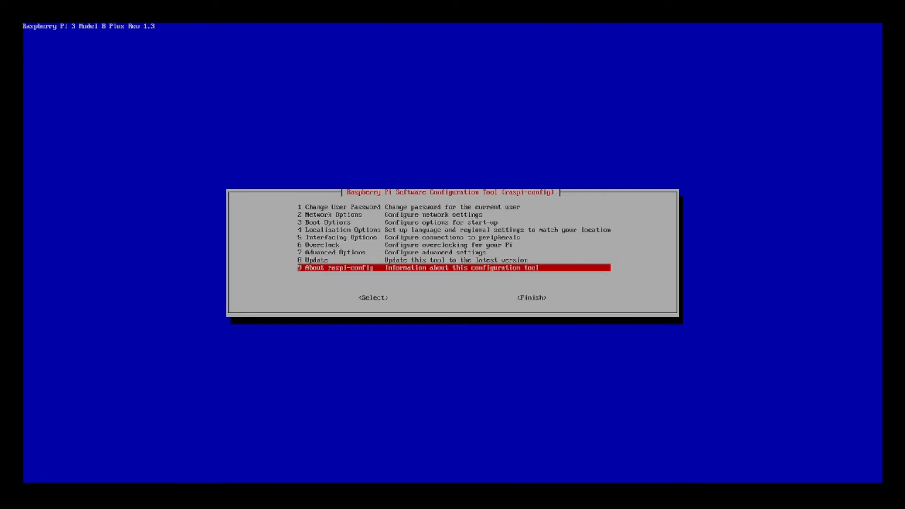
{"action": "key", "text": "Tab"}
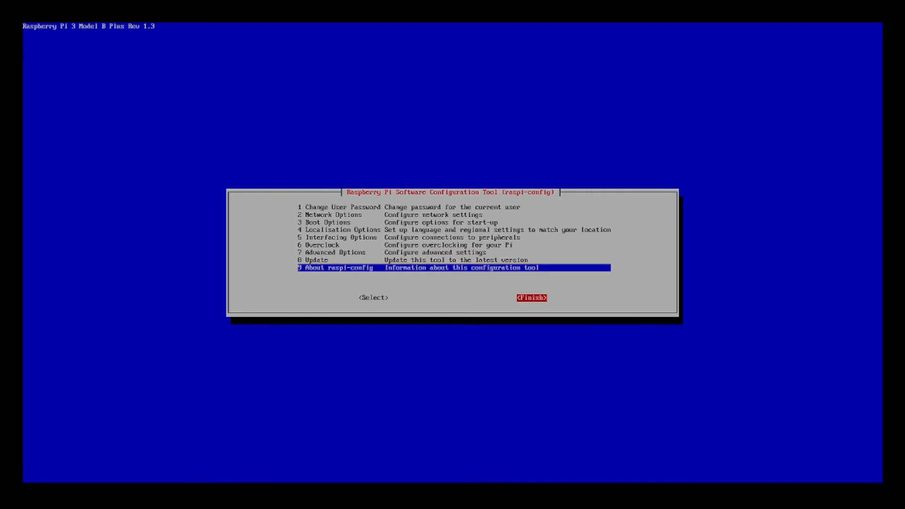